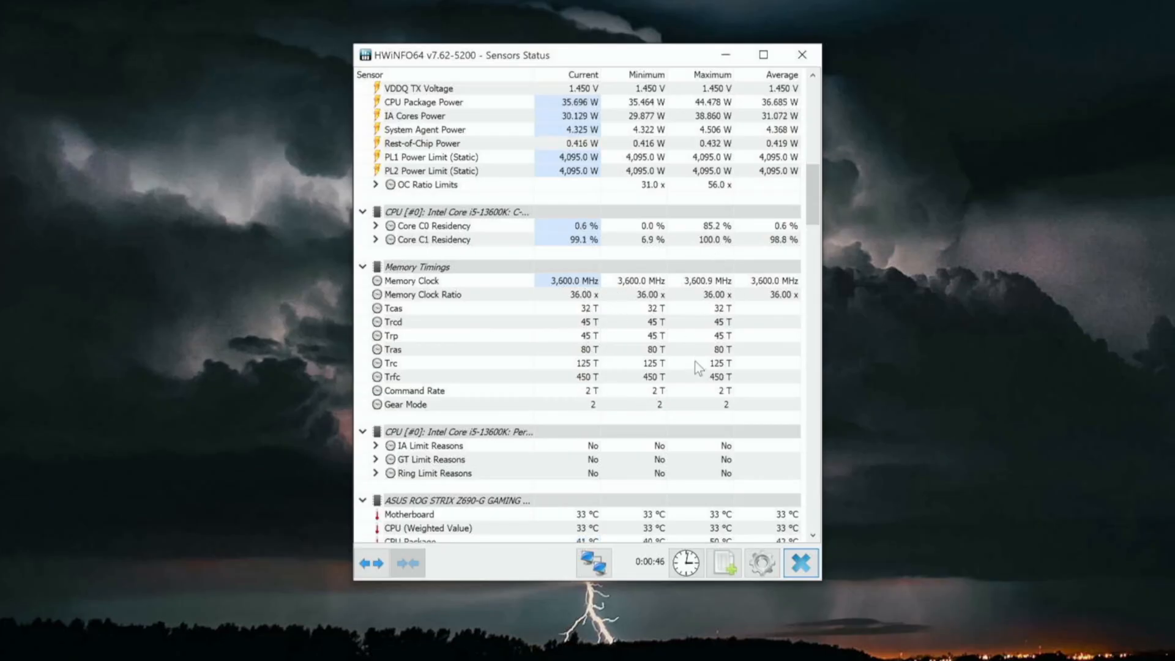
mouse_move(690, 345)
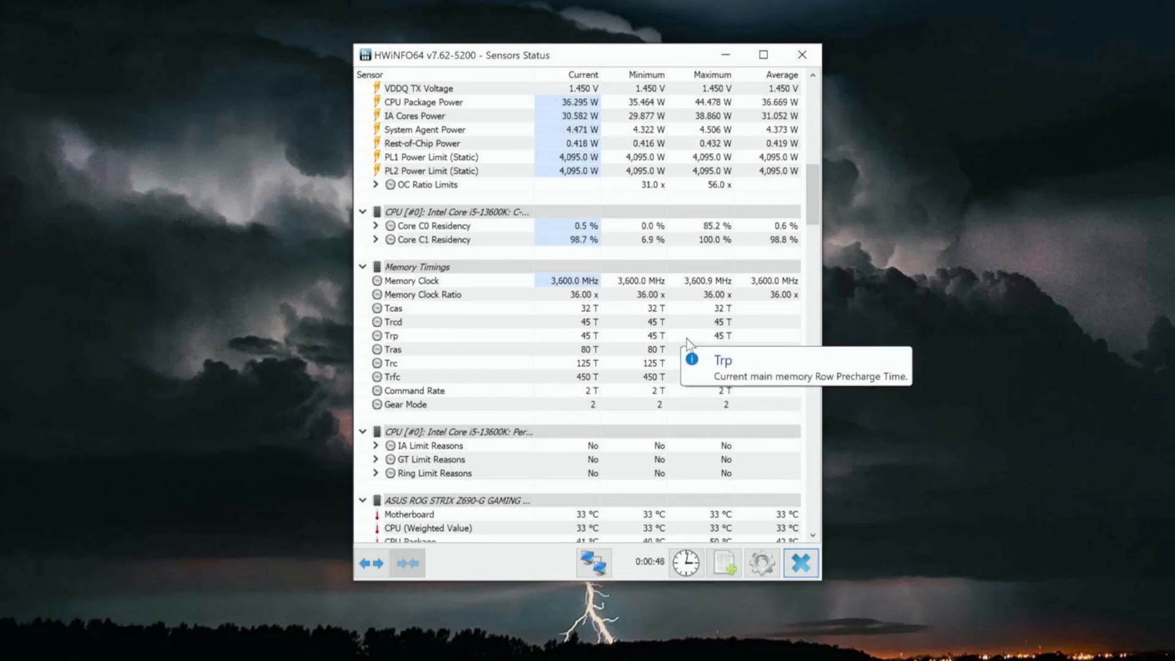
mouse_move(637, 360)
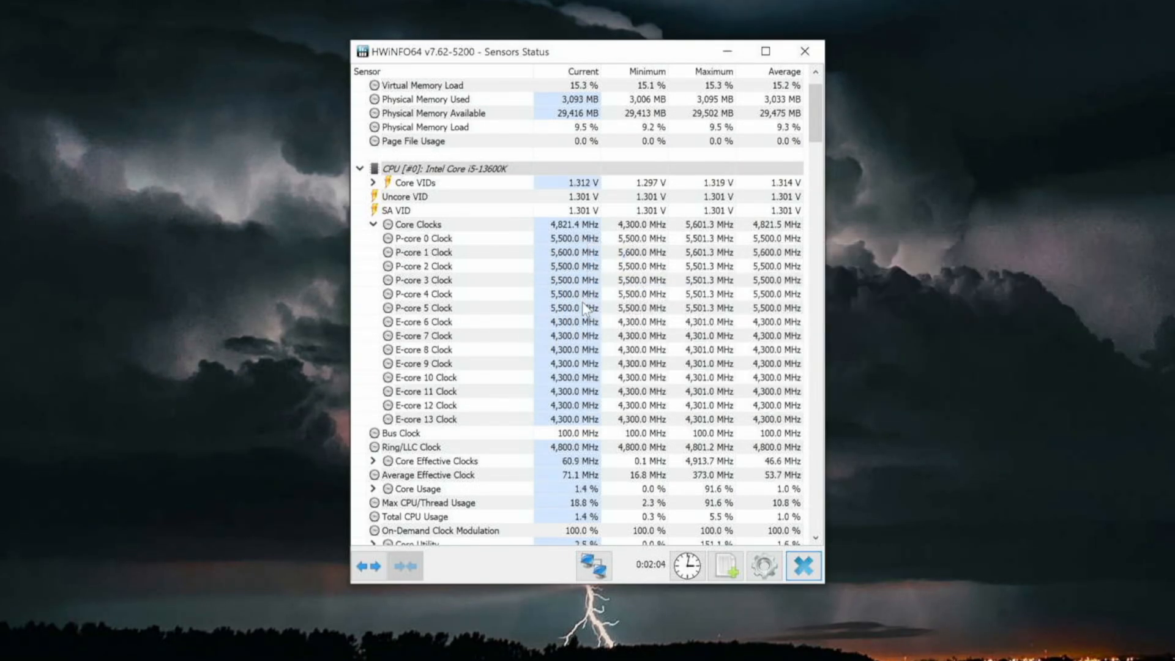
mouse_move(583, 294)
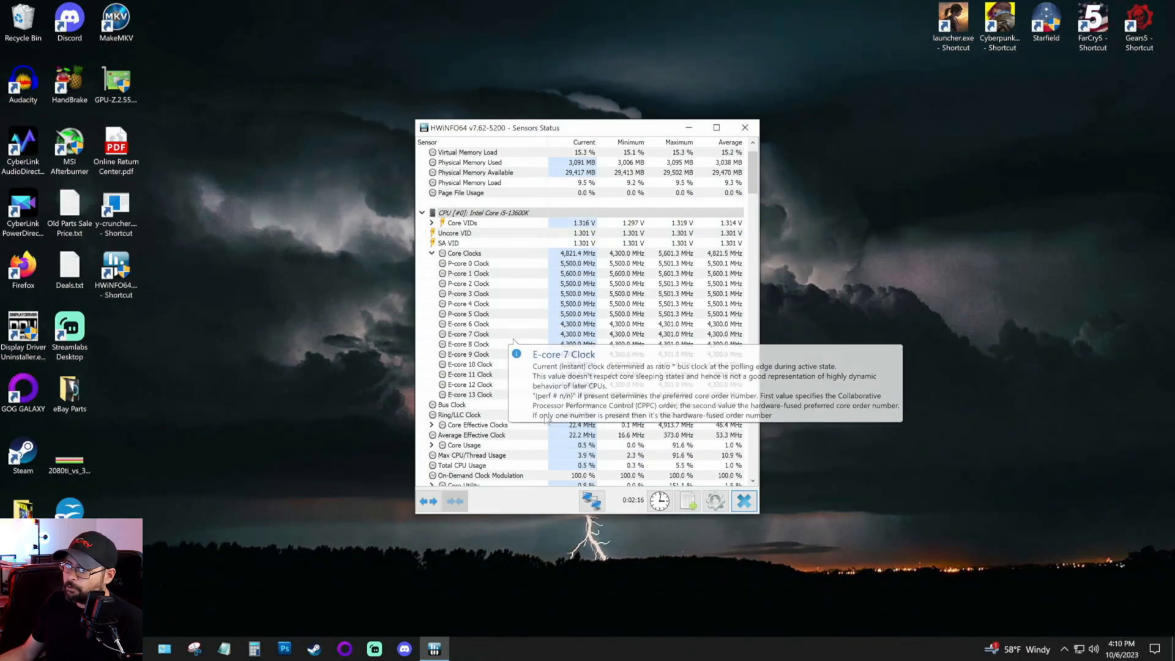
mouse_move(824, 396)
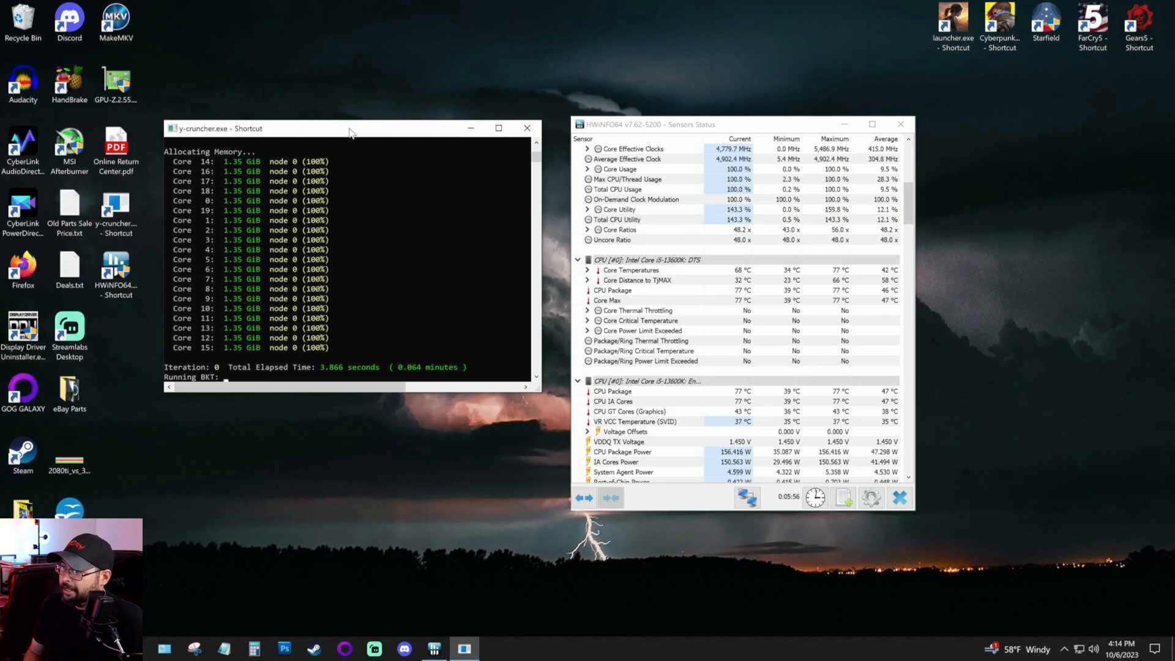
scroll("down", 3)
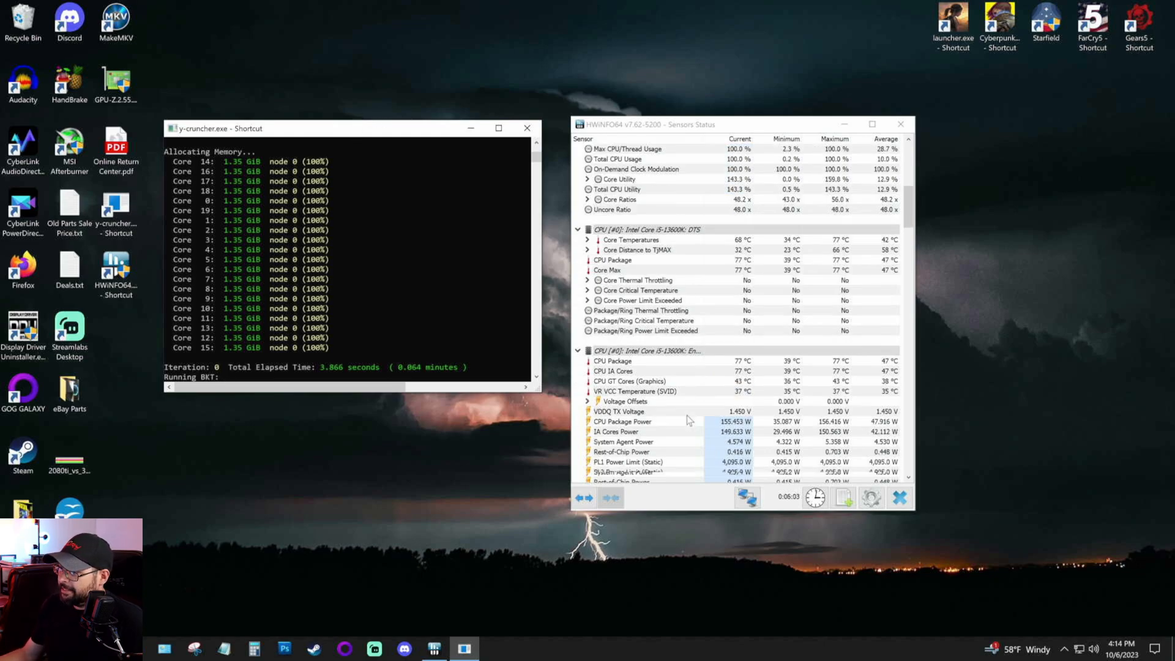
mouse_move(749, 371)
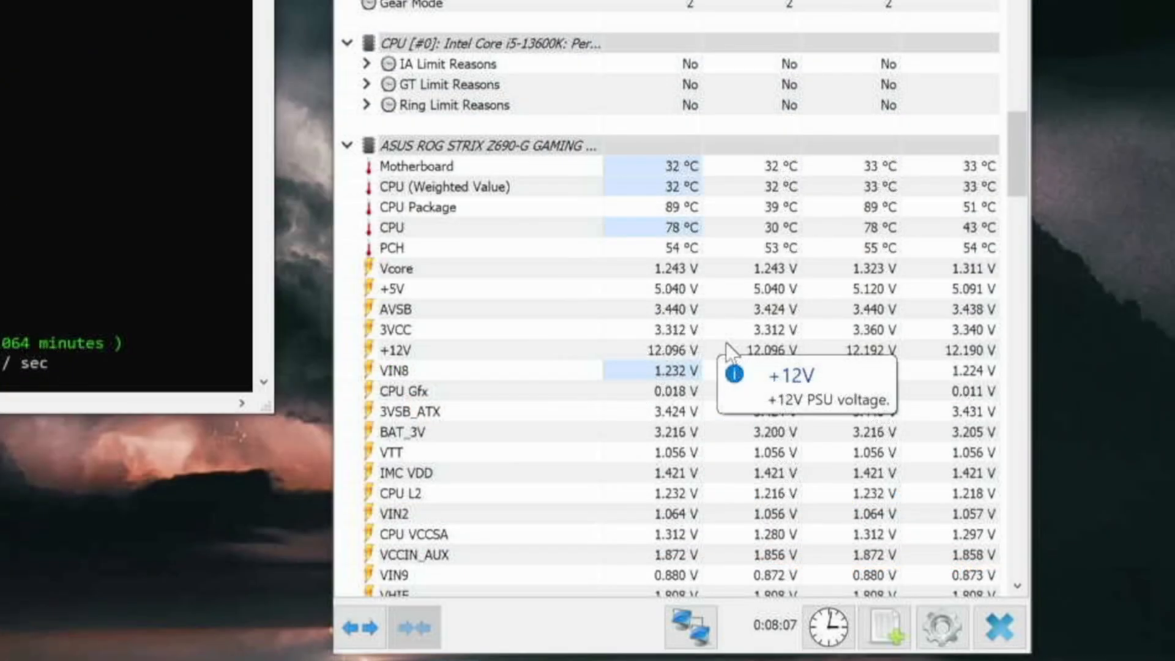
mouse_move(684, 288)
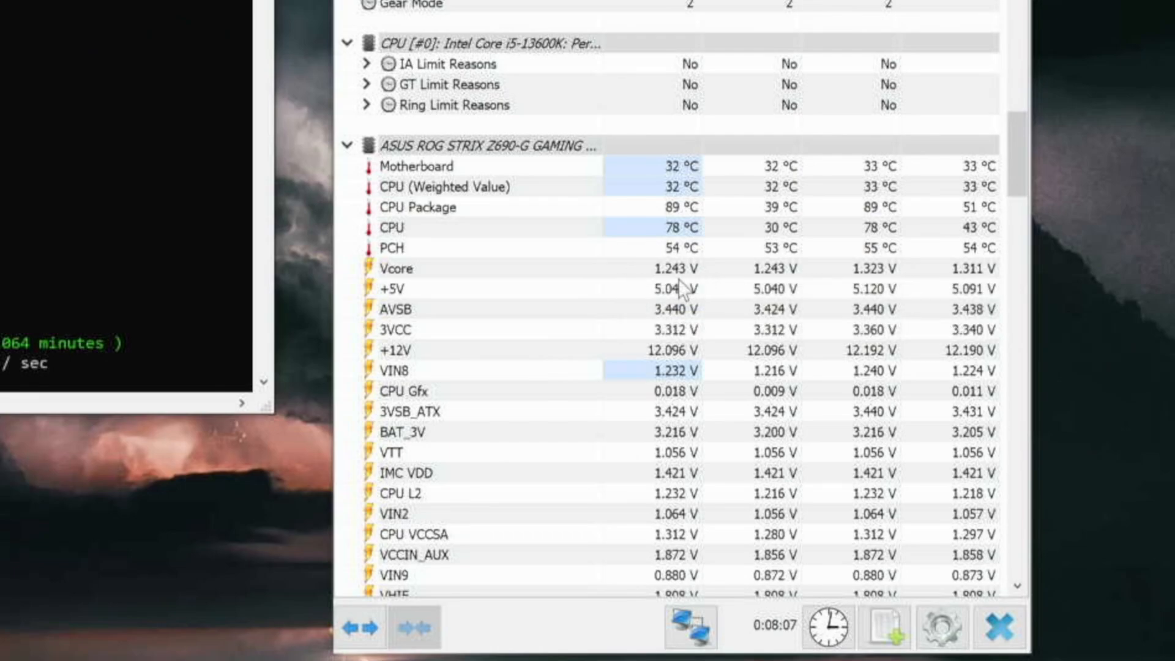
mouse_move(685, 285)
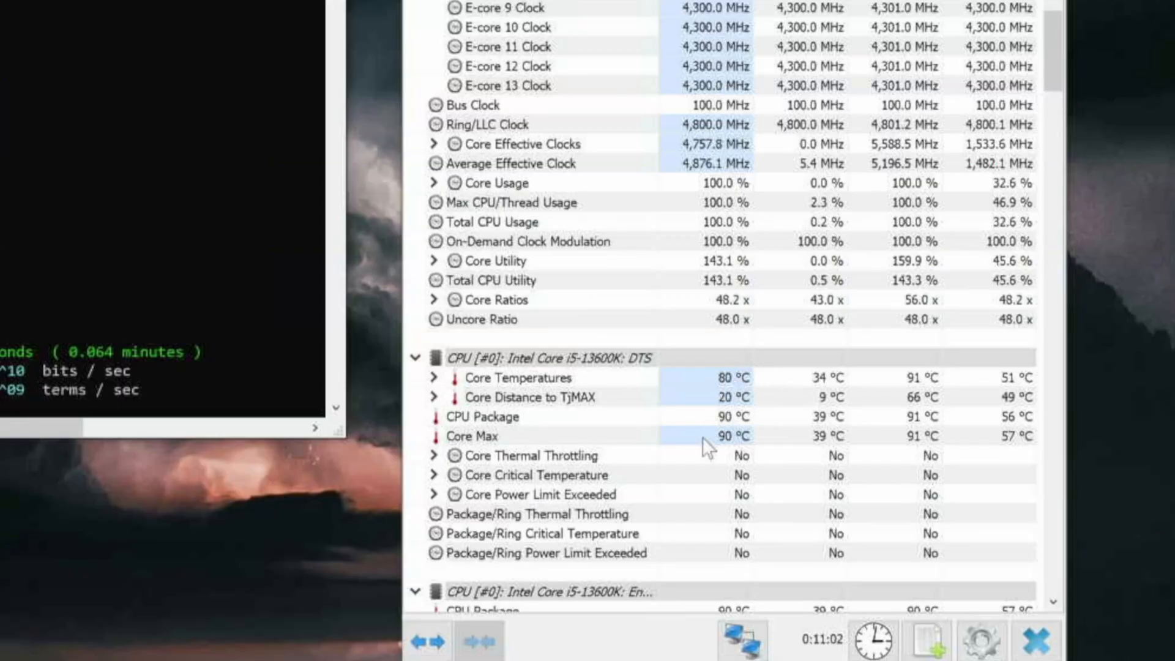
mouse_move(919, 434)
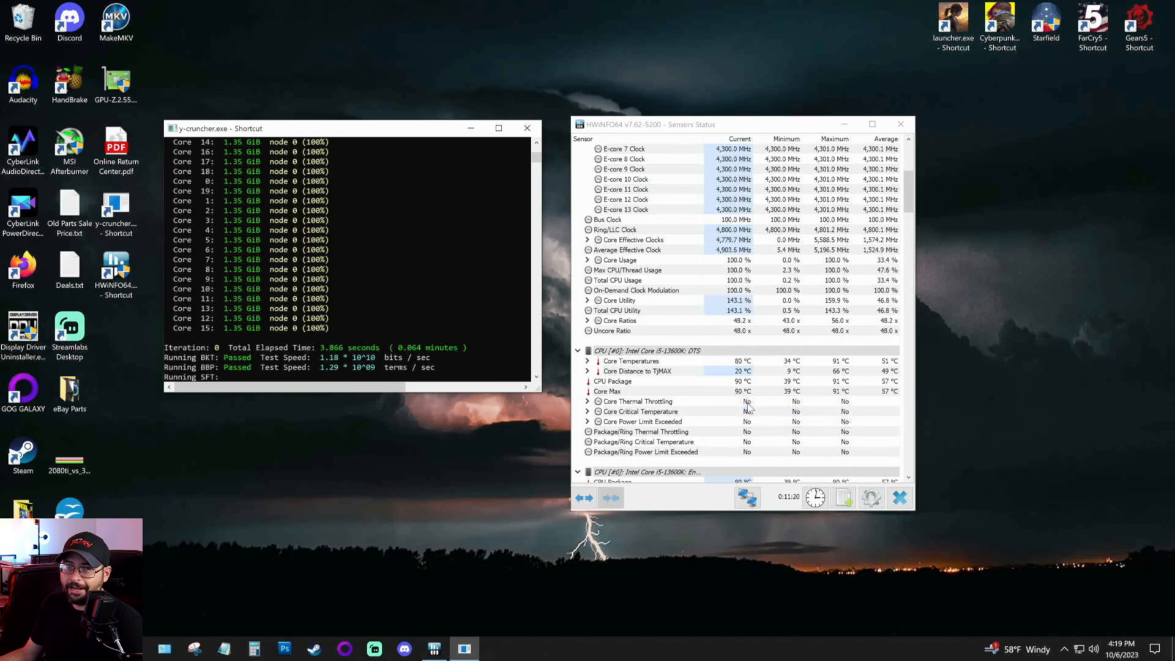
mouse_move(846, 421)
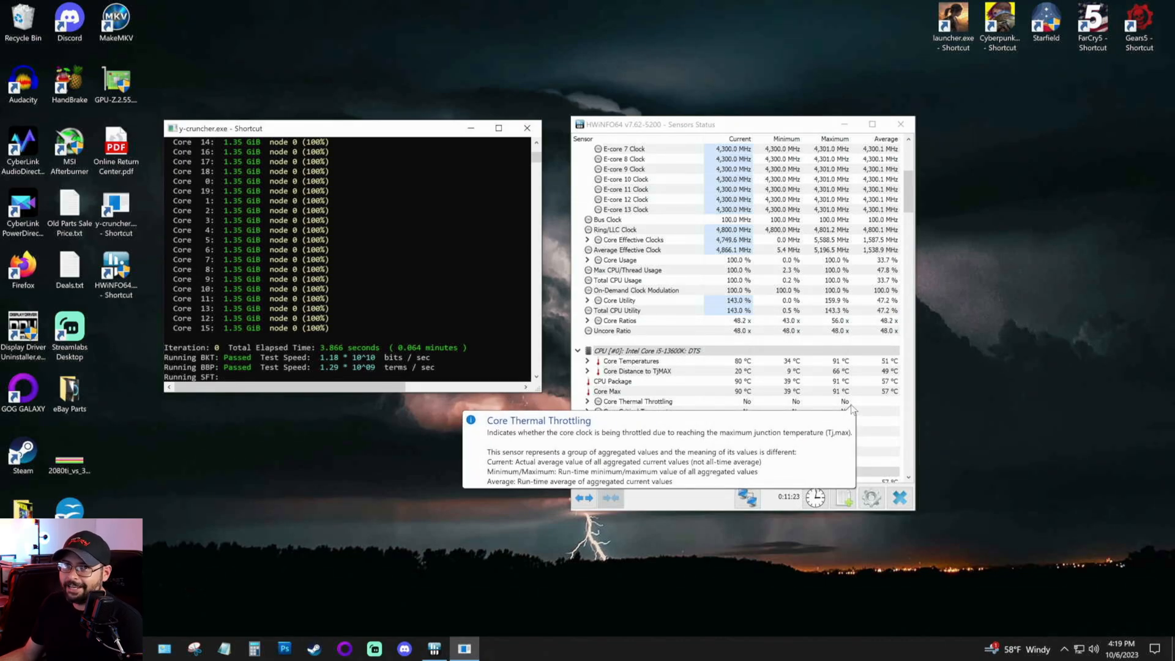
mouse_move(889, 431)
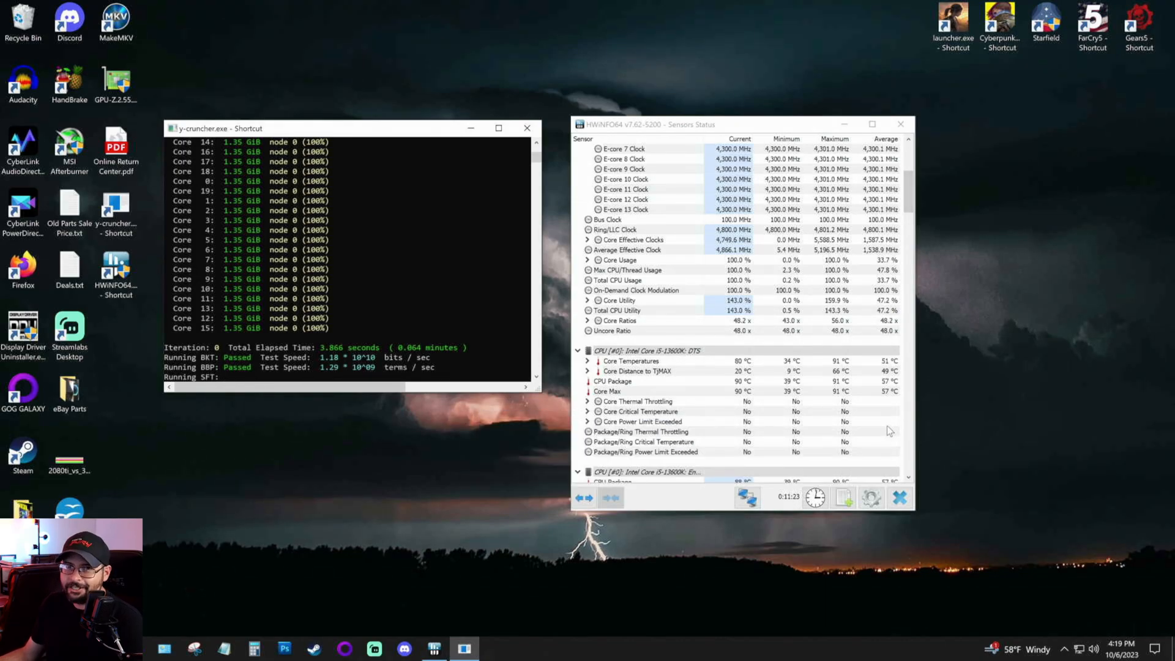
scroll("down", 3)
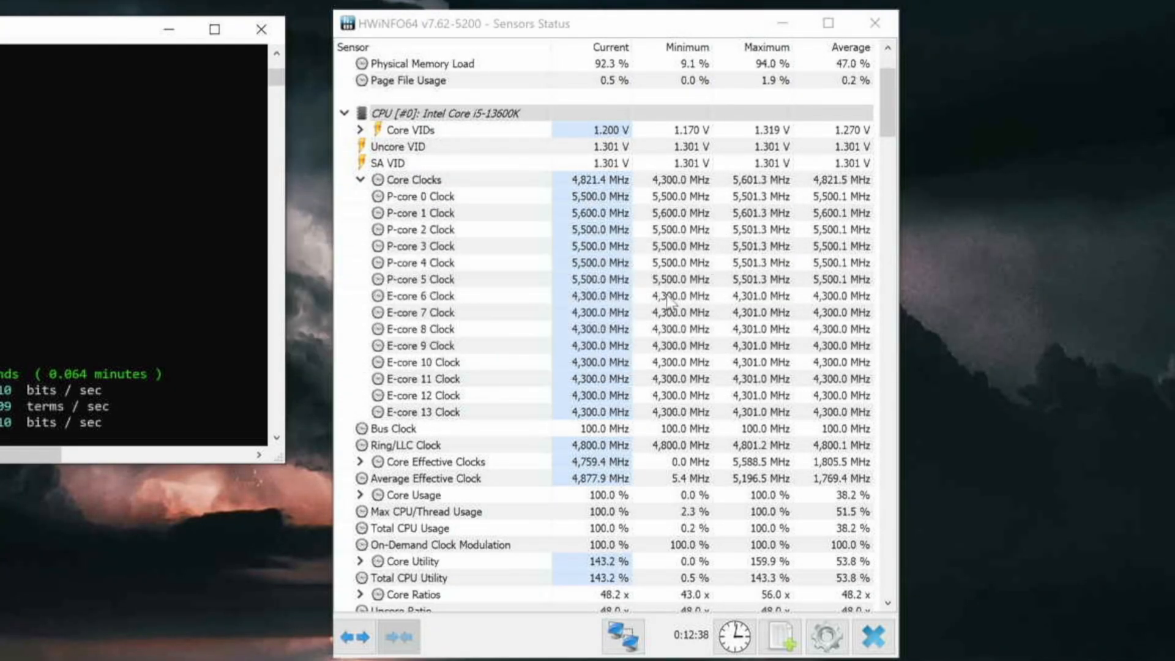
mouse_move(674, 296)
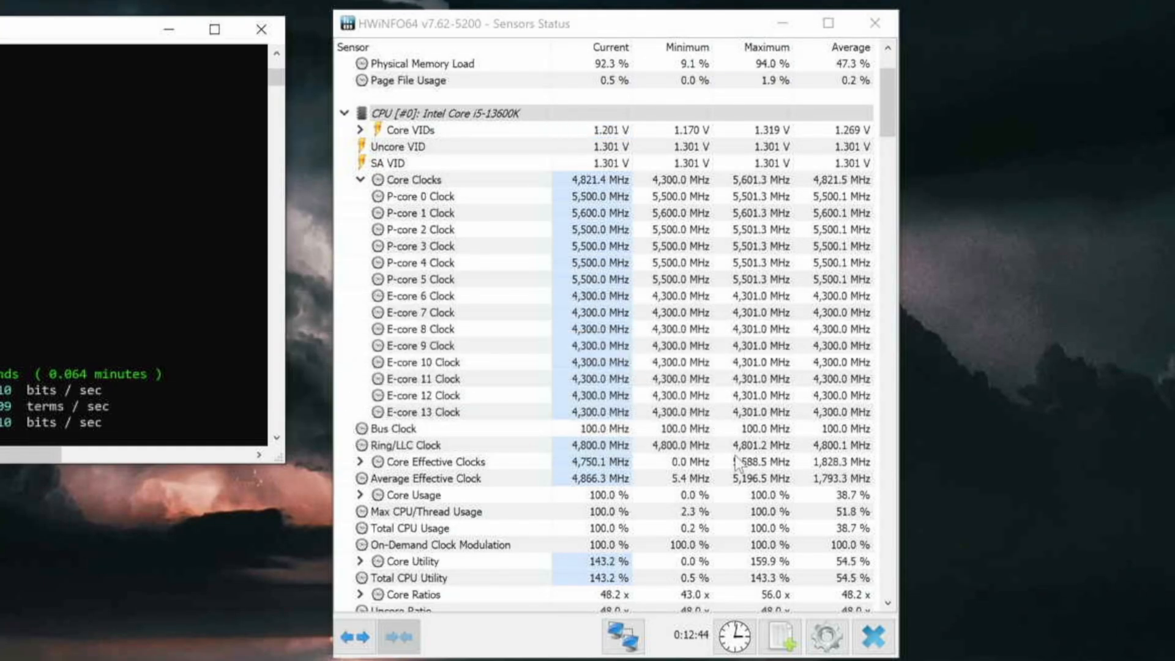
mouse_move(747, 475)
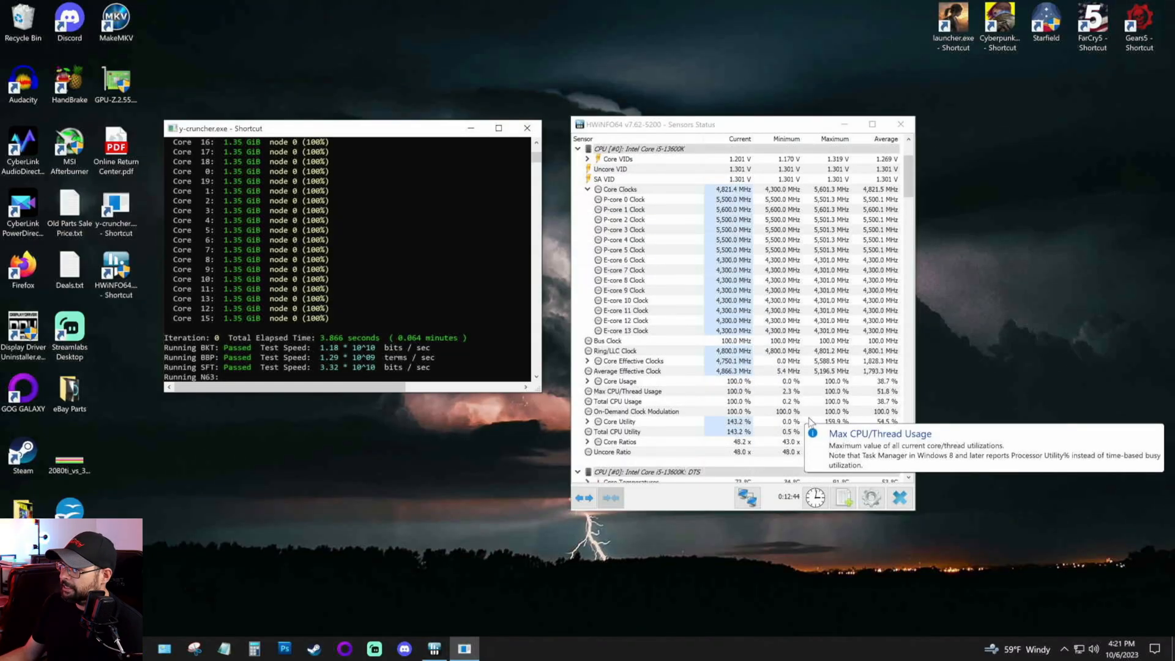
scroll("down", 3)
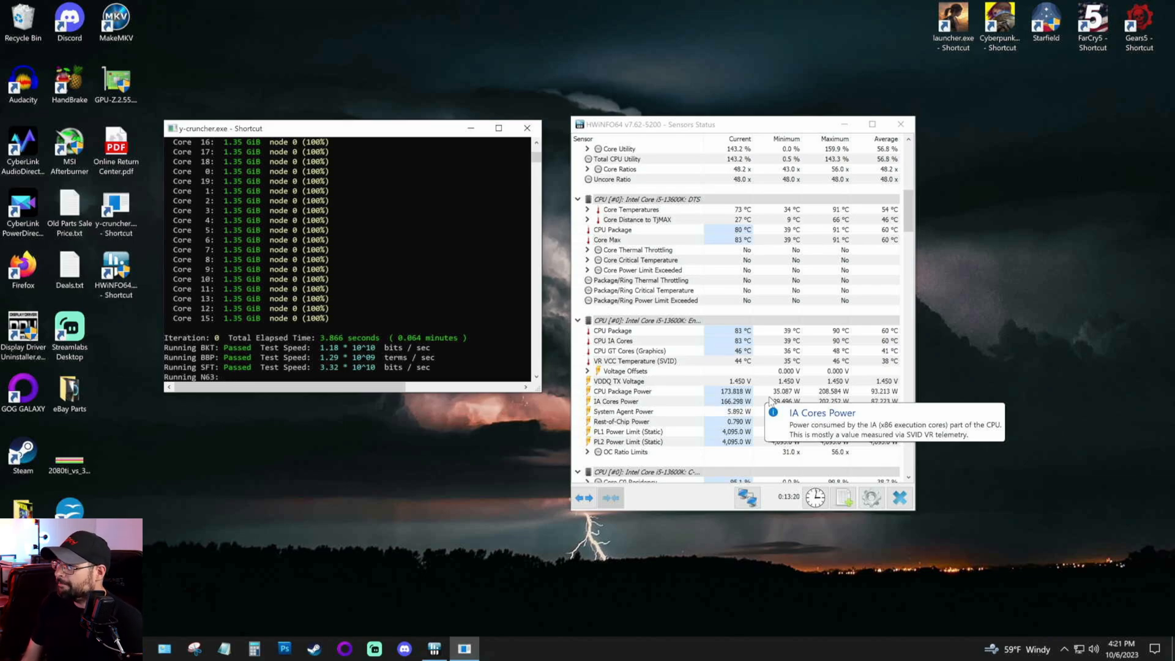
mouse_move(763, 387)
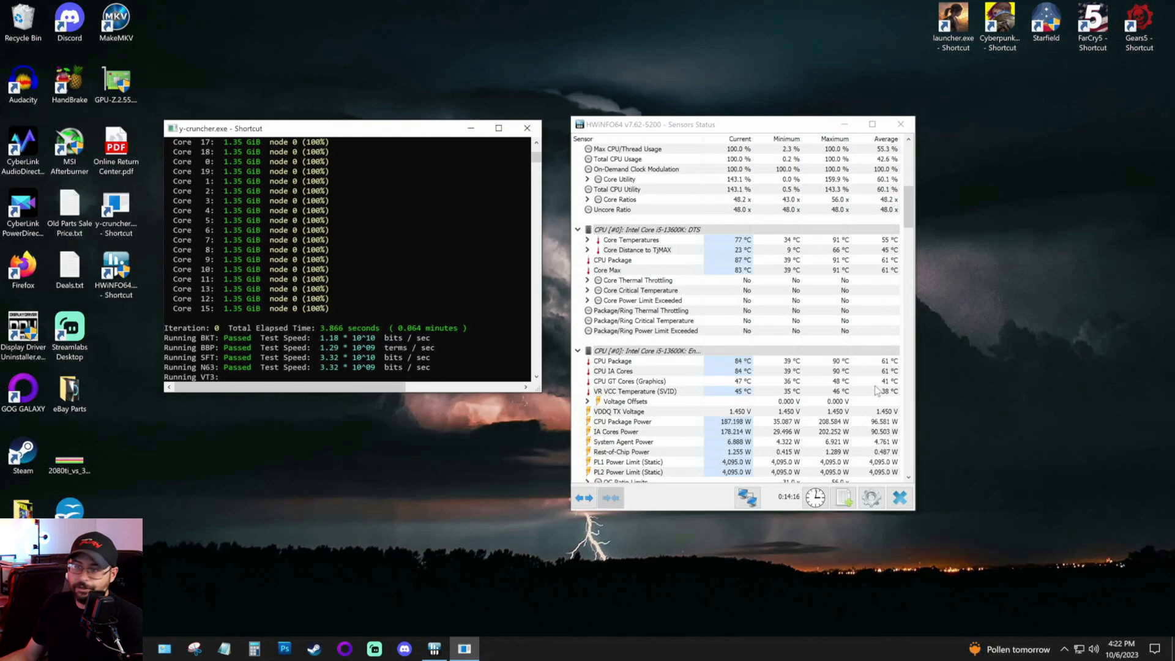
mouse_move(869, 381)
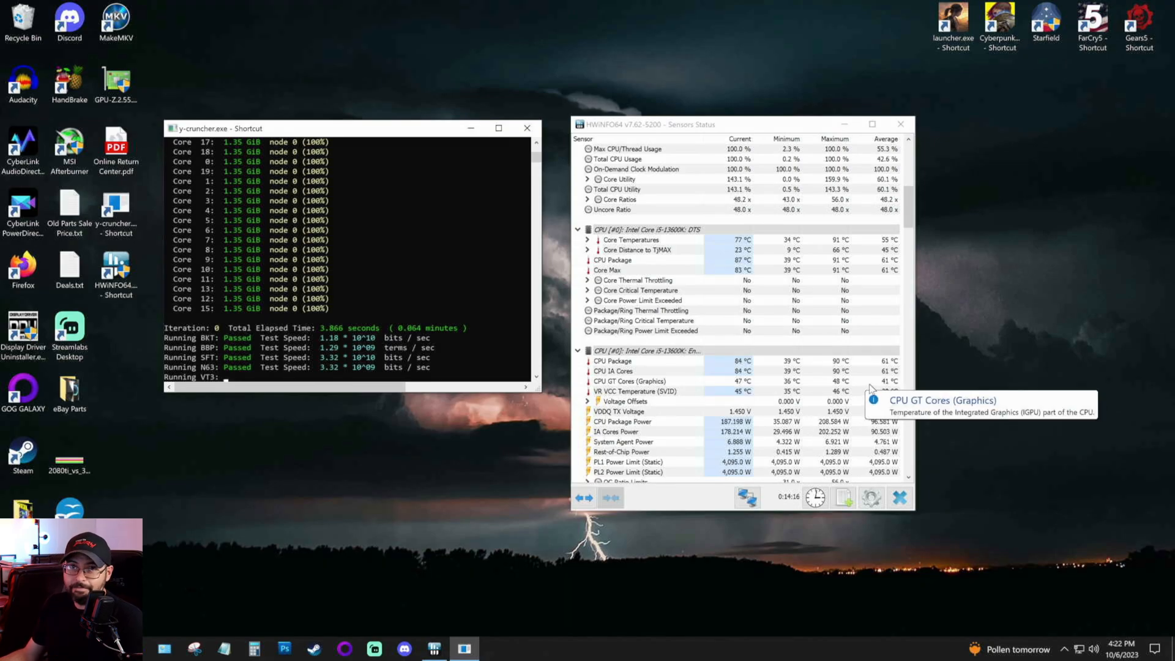
mouse_move(889, 385)
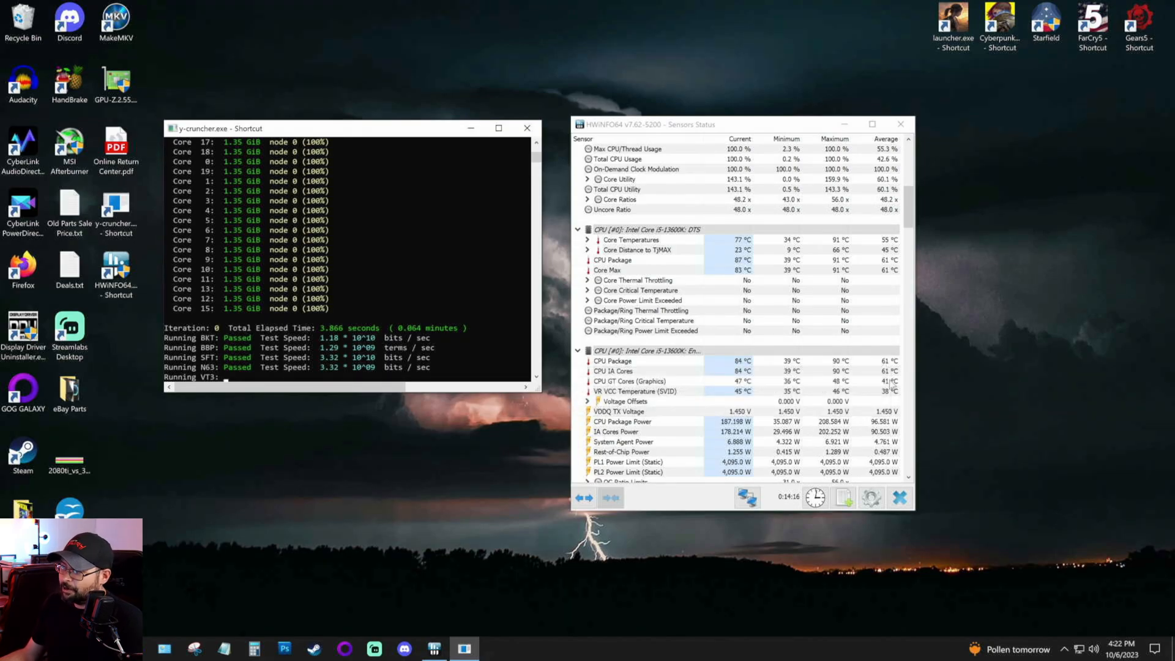
mouse_move(758, 412)
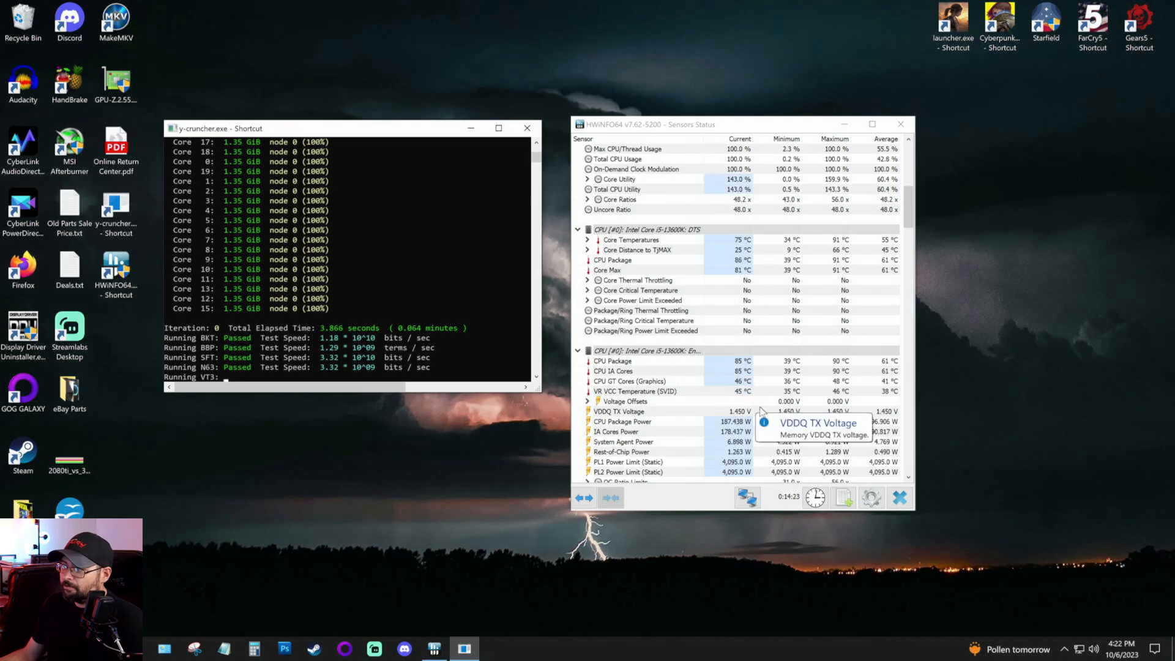
mouse_move(759, 410)
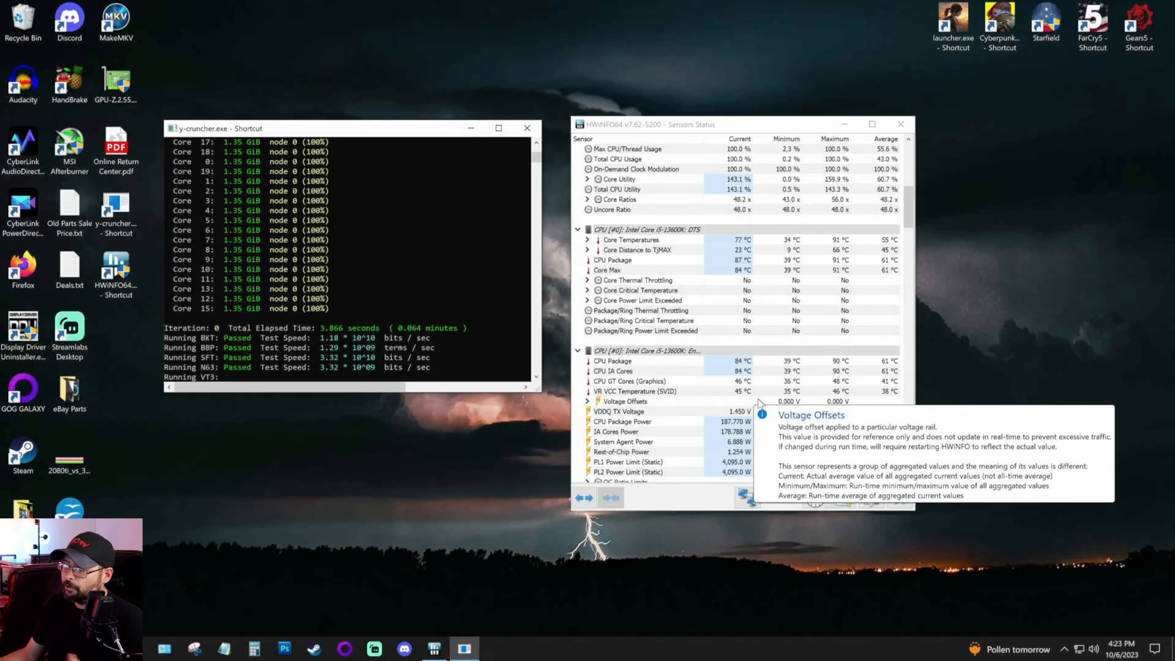
mouse_move(759, 390)
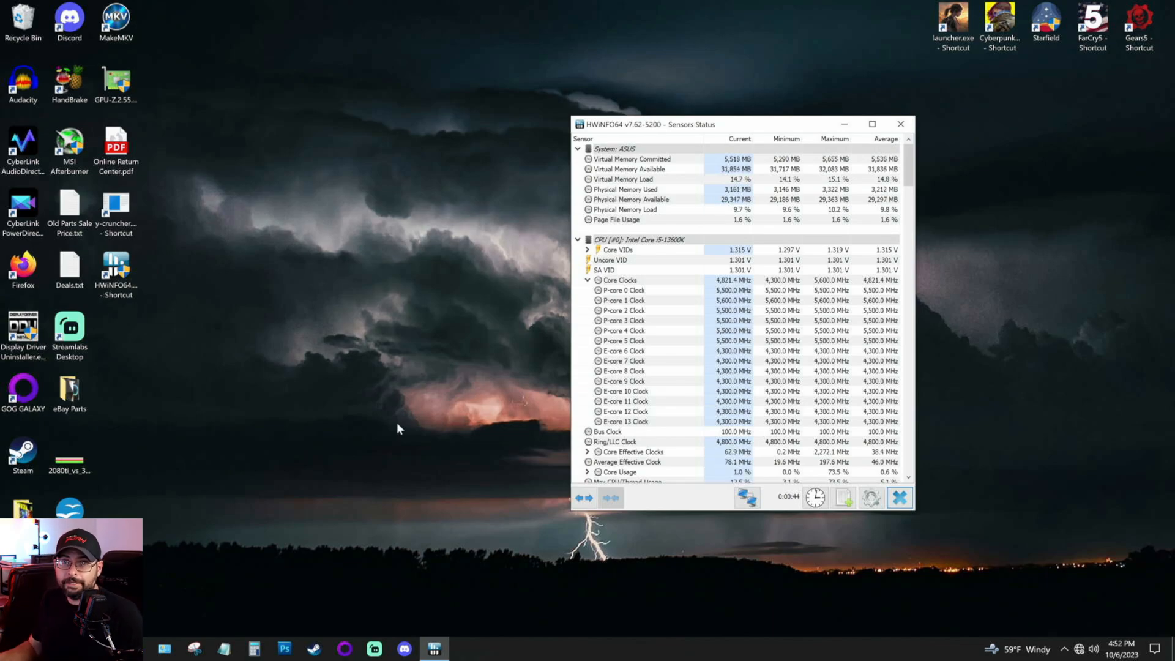
mouse_move(315, 343)
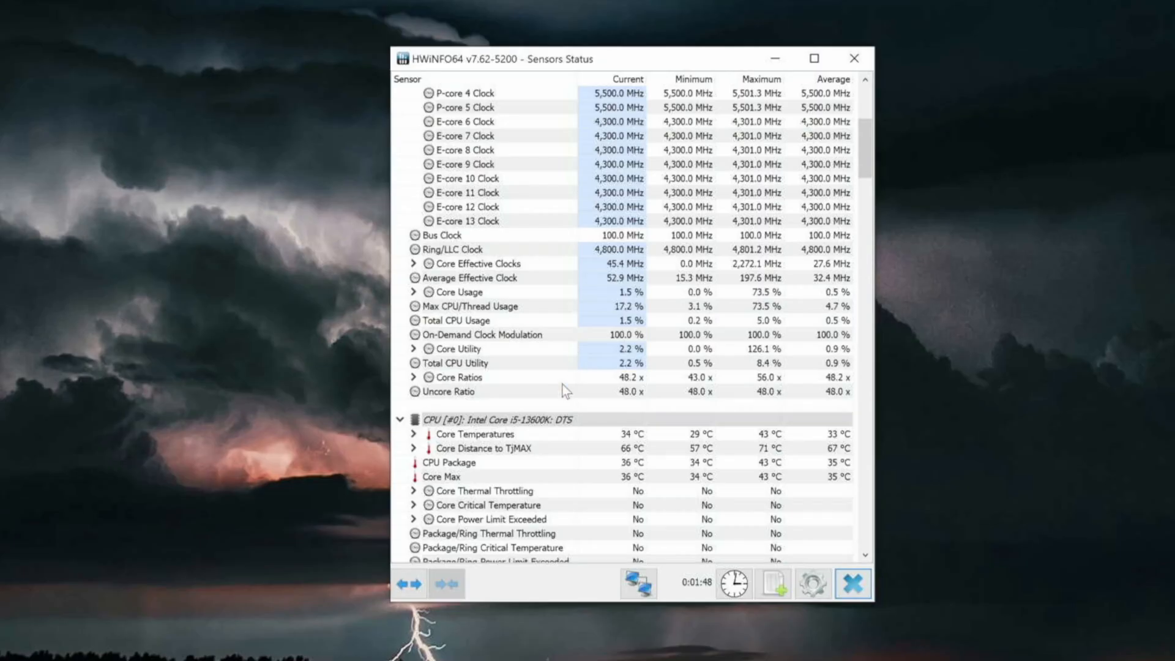
scroll("down", 3)
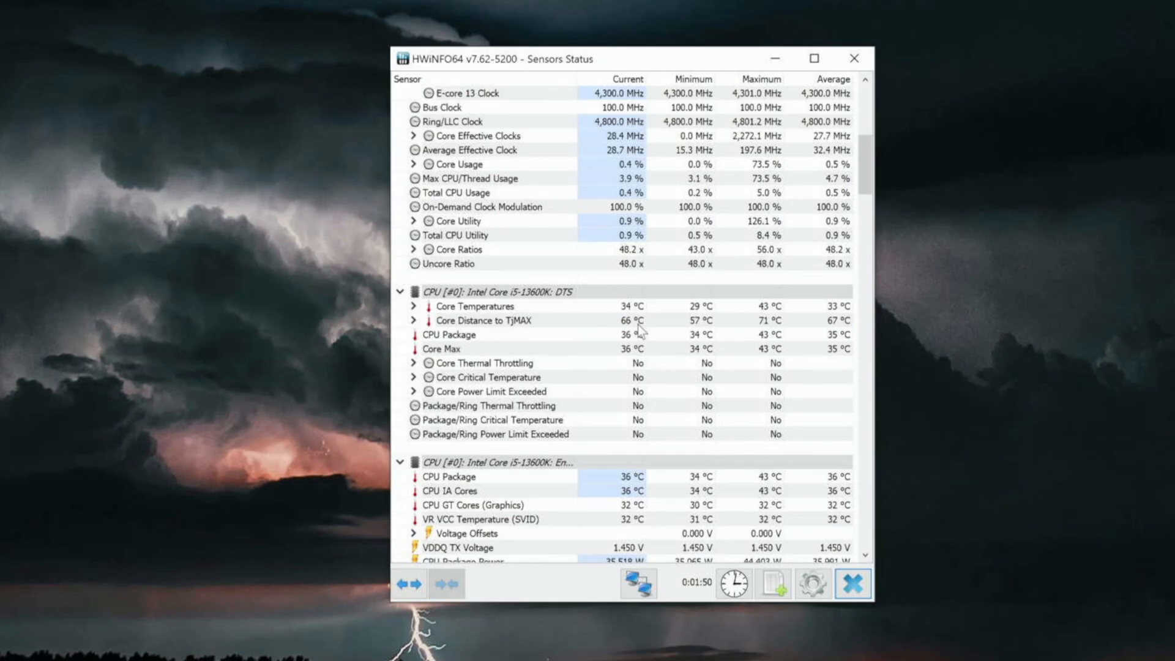
mouse_move(638, 322)
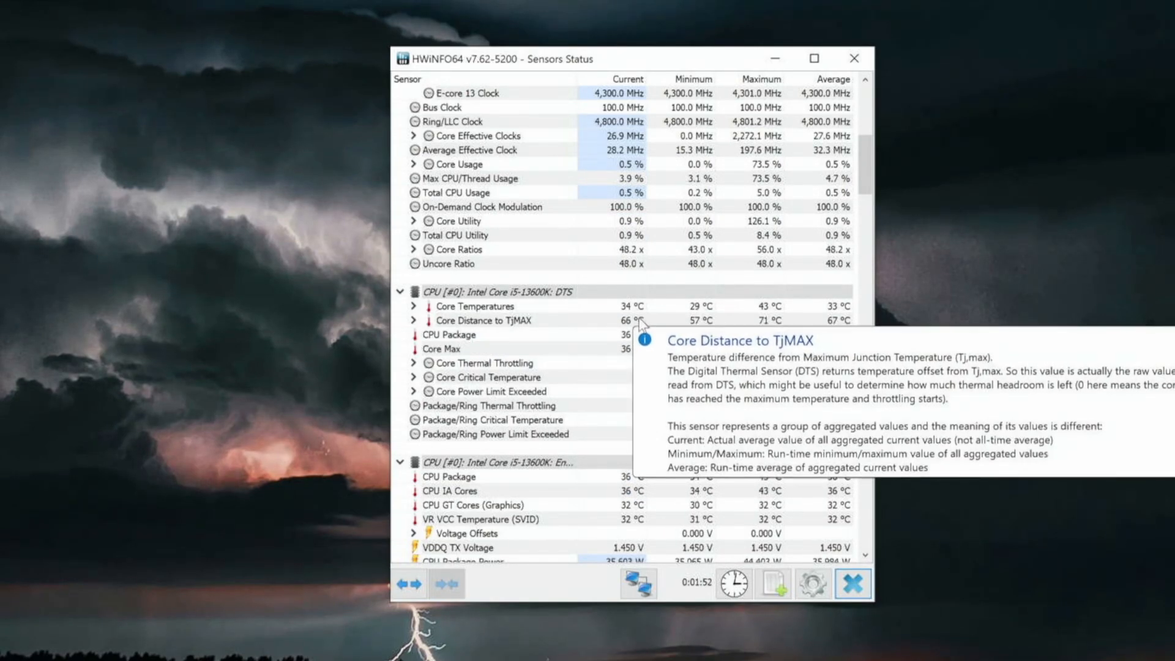
scroll("down", 3)
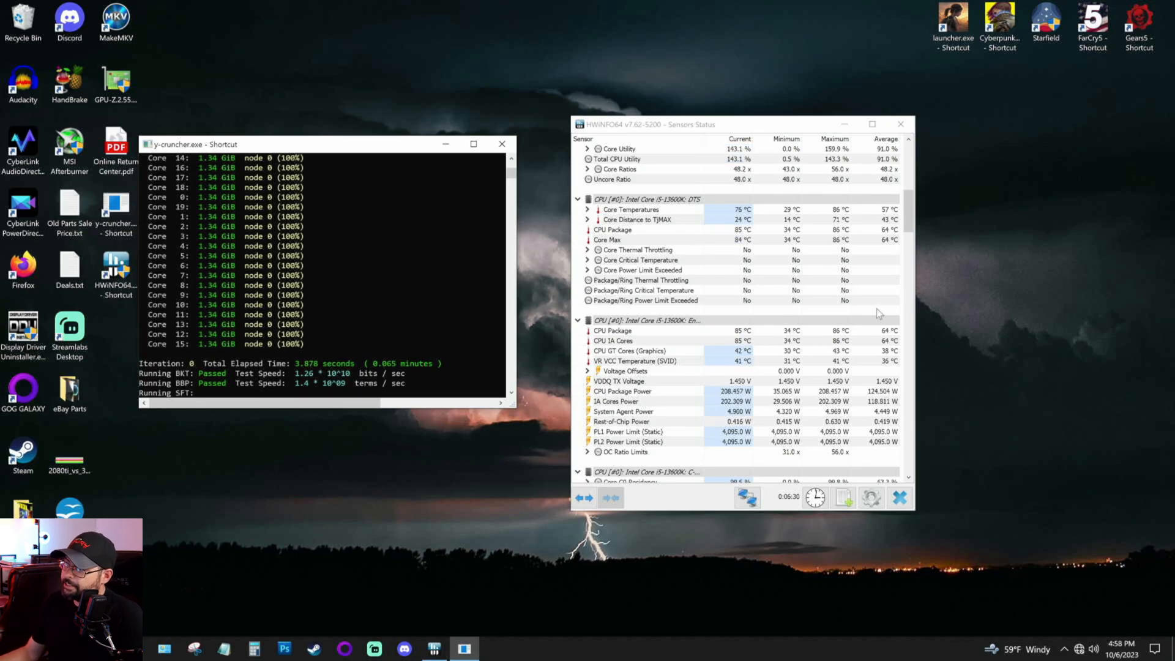
mouse_move(839, 351)
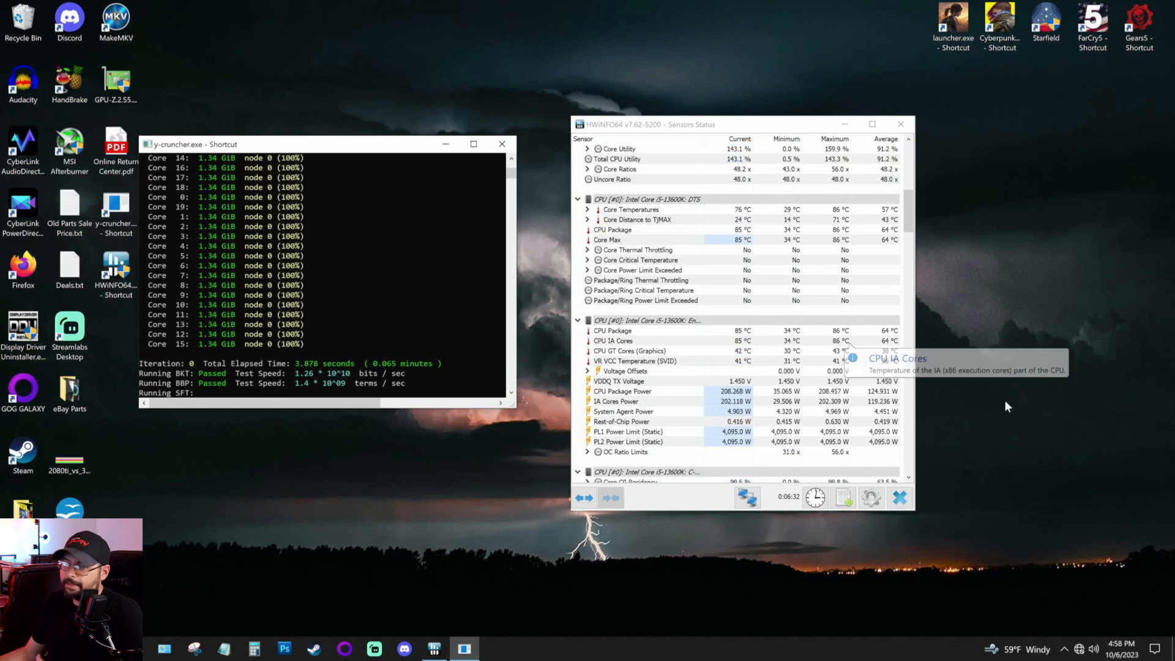